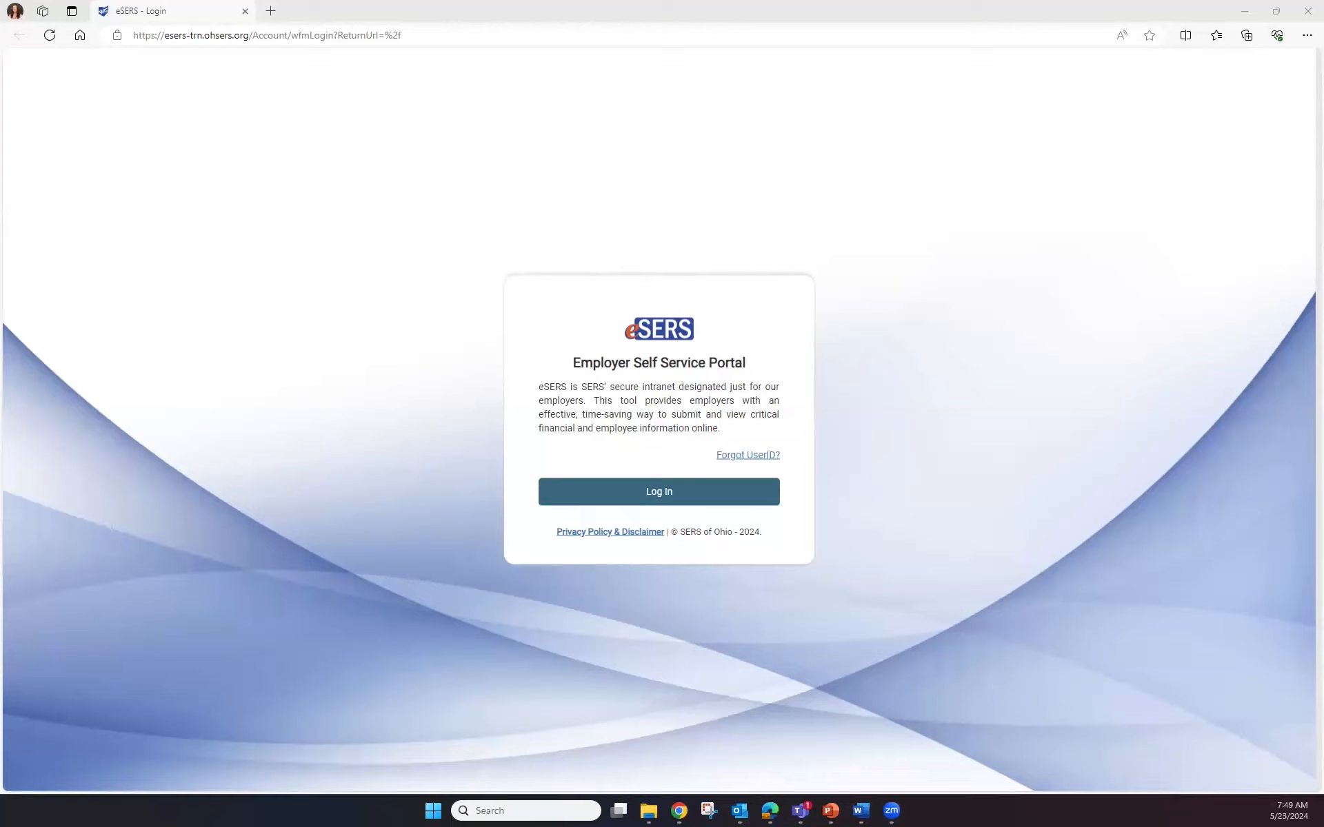
mouse_move(746, 455)
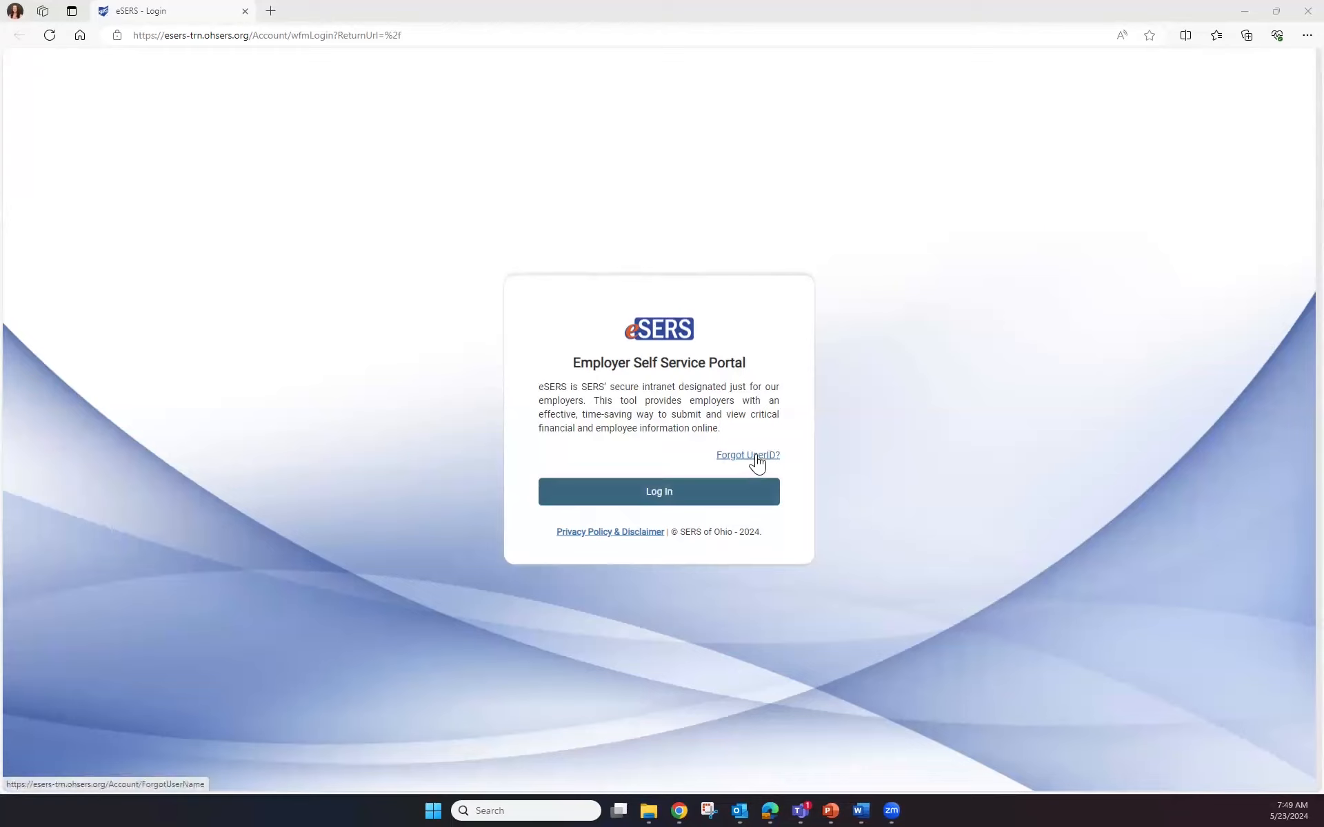
Step: Follow the 'Forgot UserID?' link on the eSERS login page to open the Forgot Username Wizard
click(746, 455)
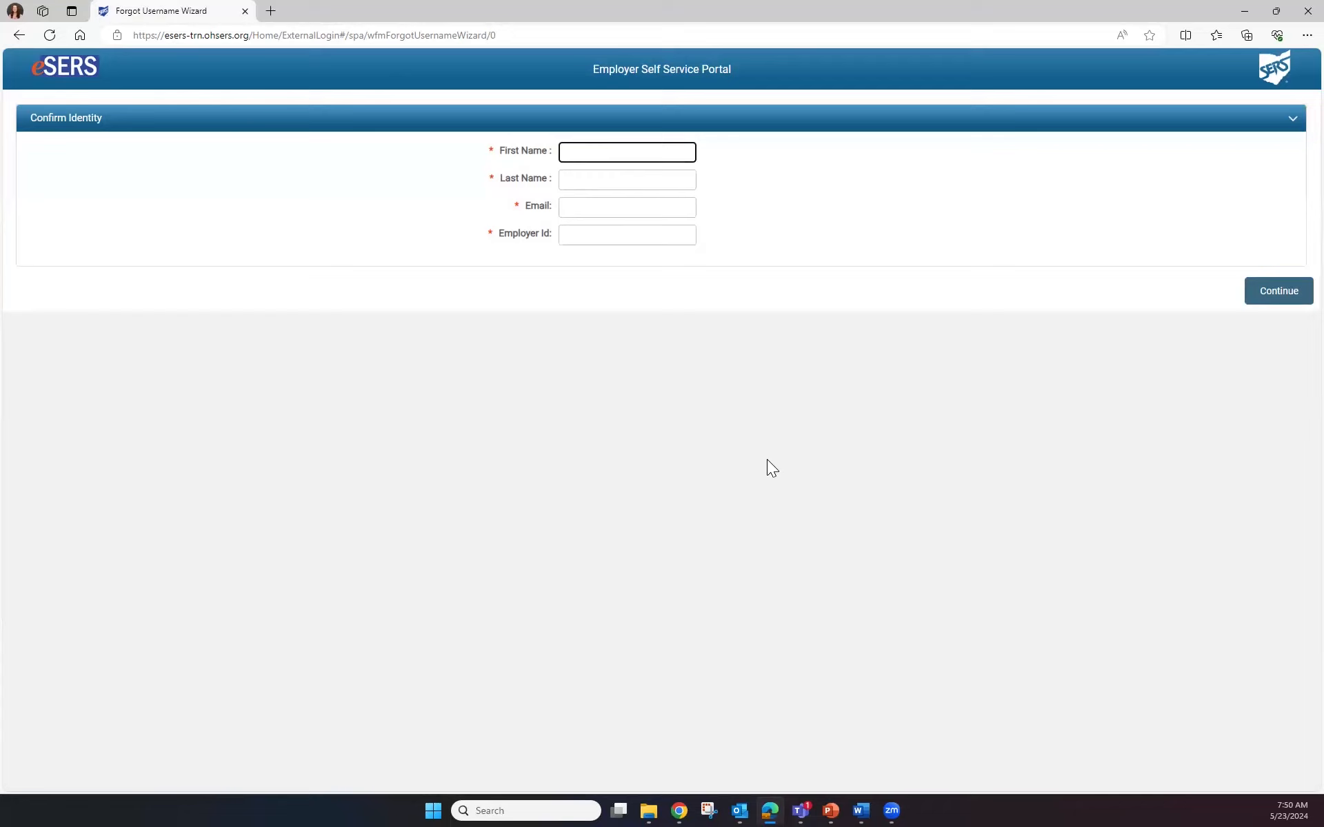
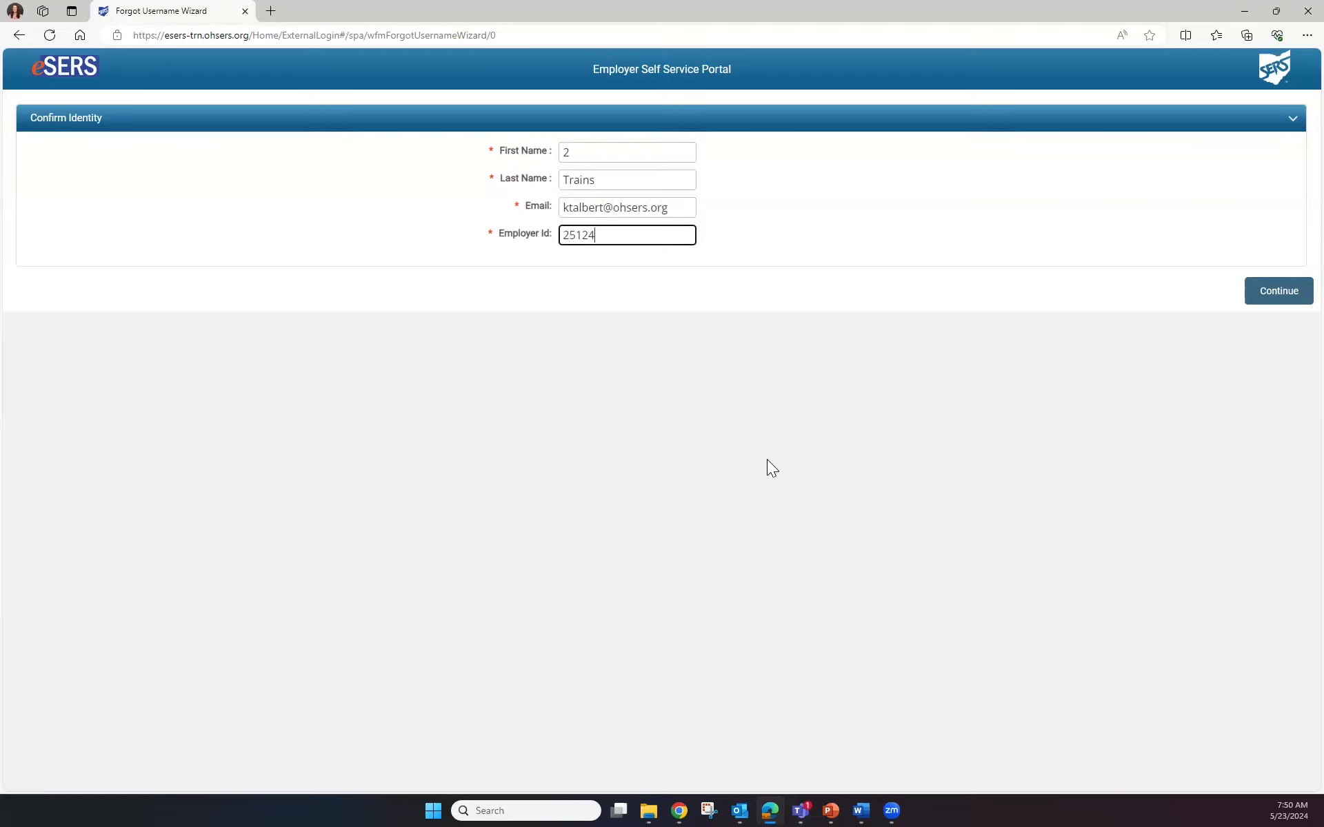
mouse_move(696, 334)
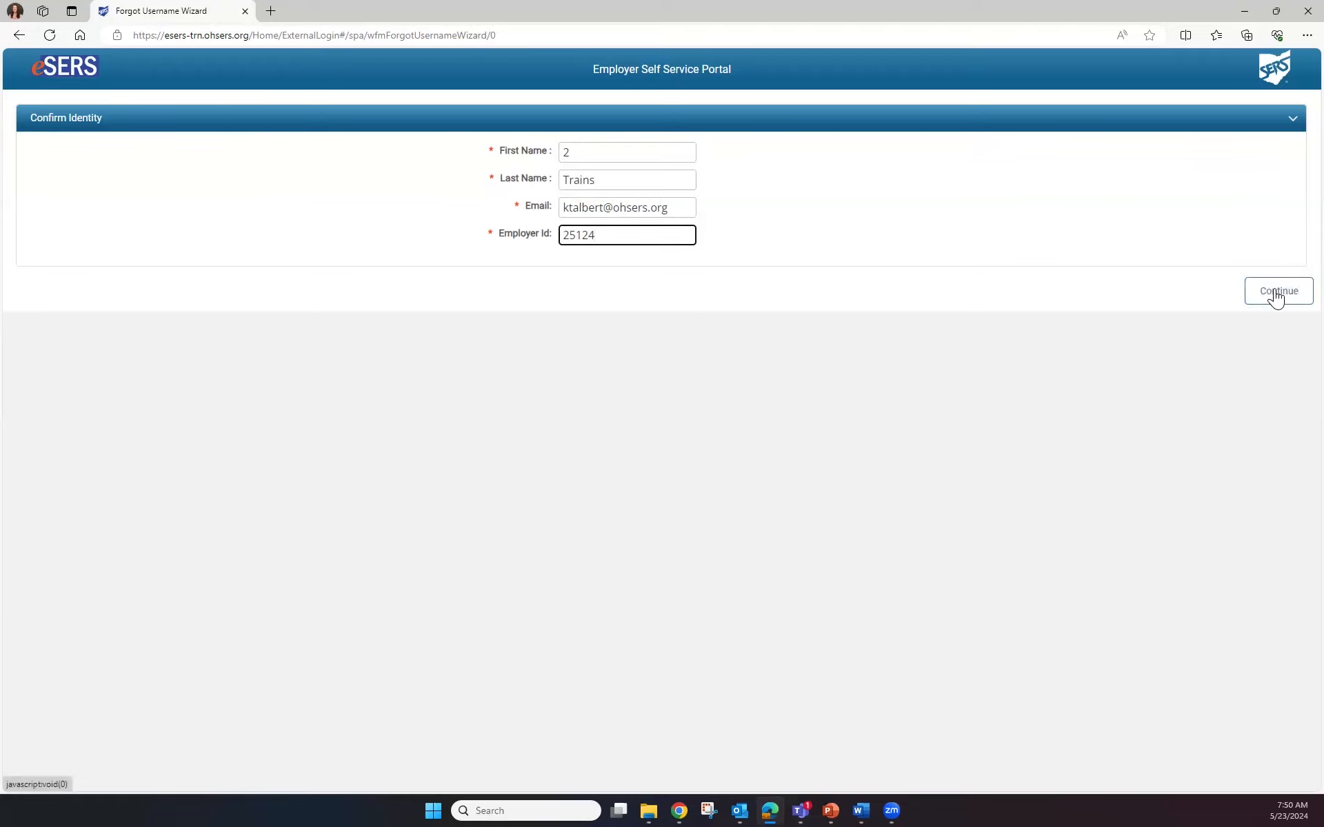
click(1278, 290)
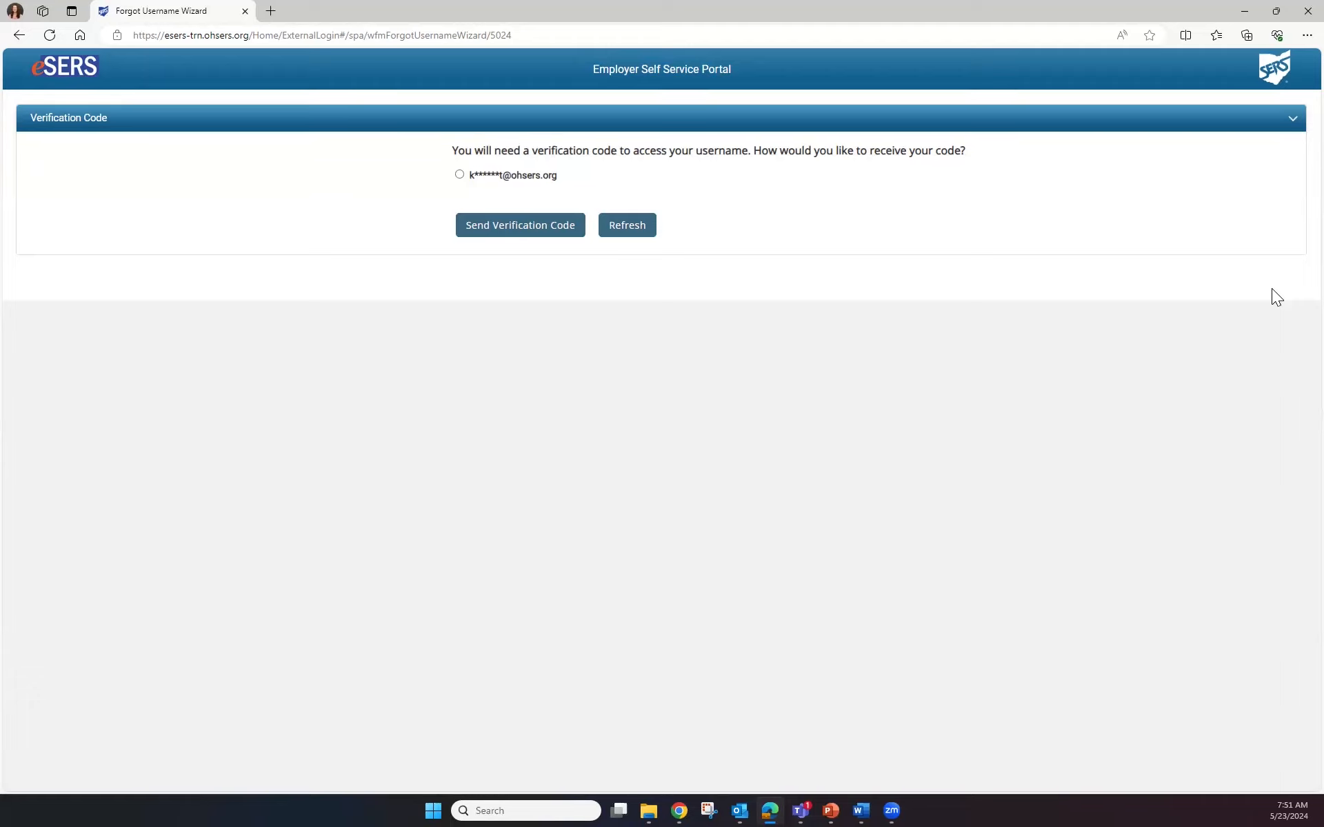
mouse_move(731, 155)
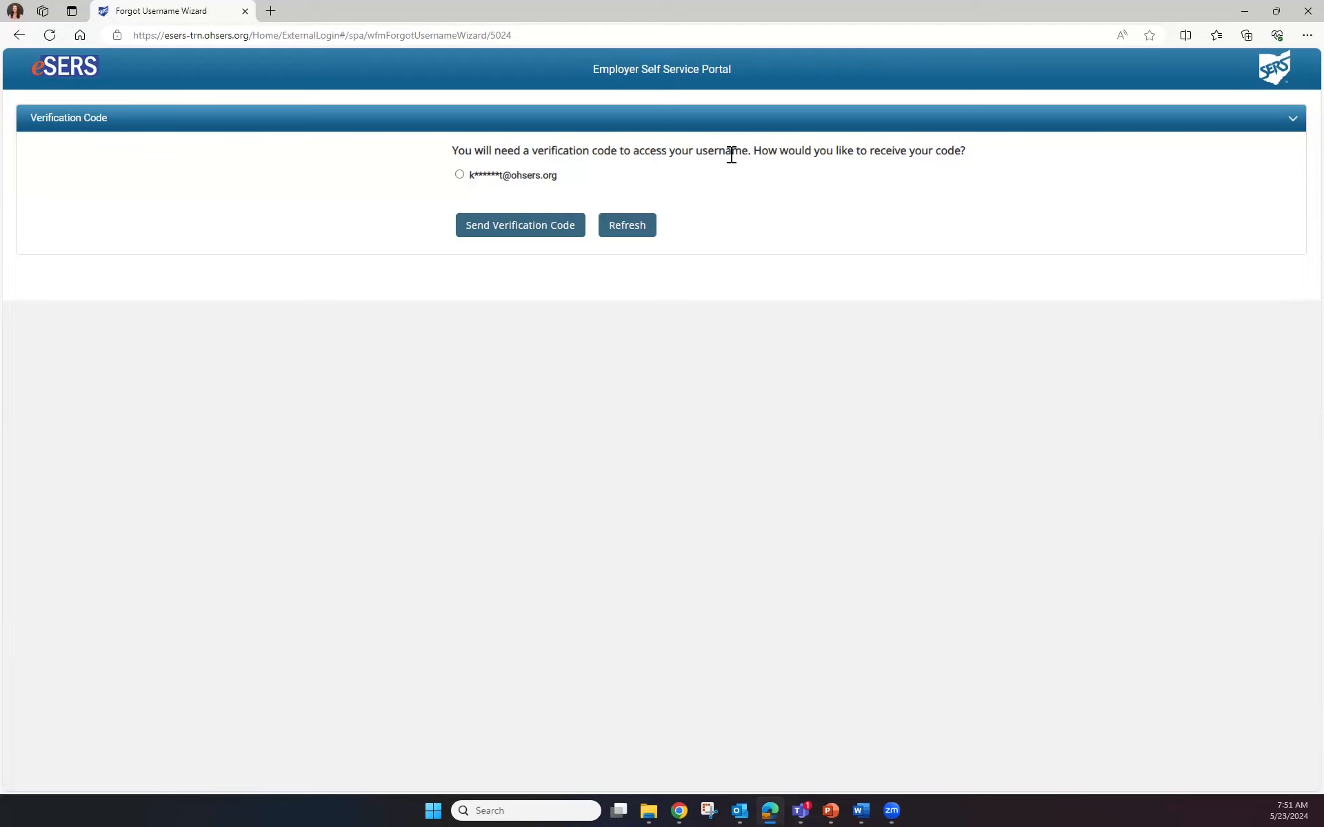
Step: Choose the masked email option and send the verification code
click(459, 175)
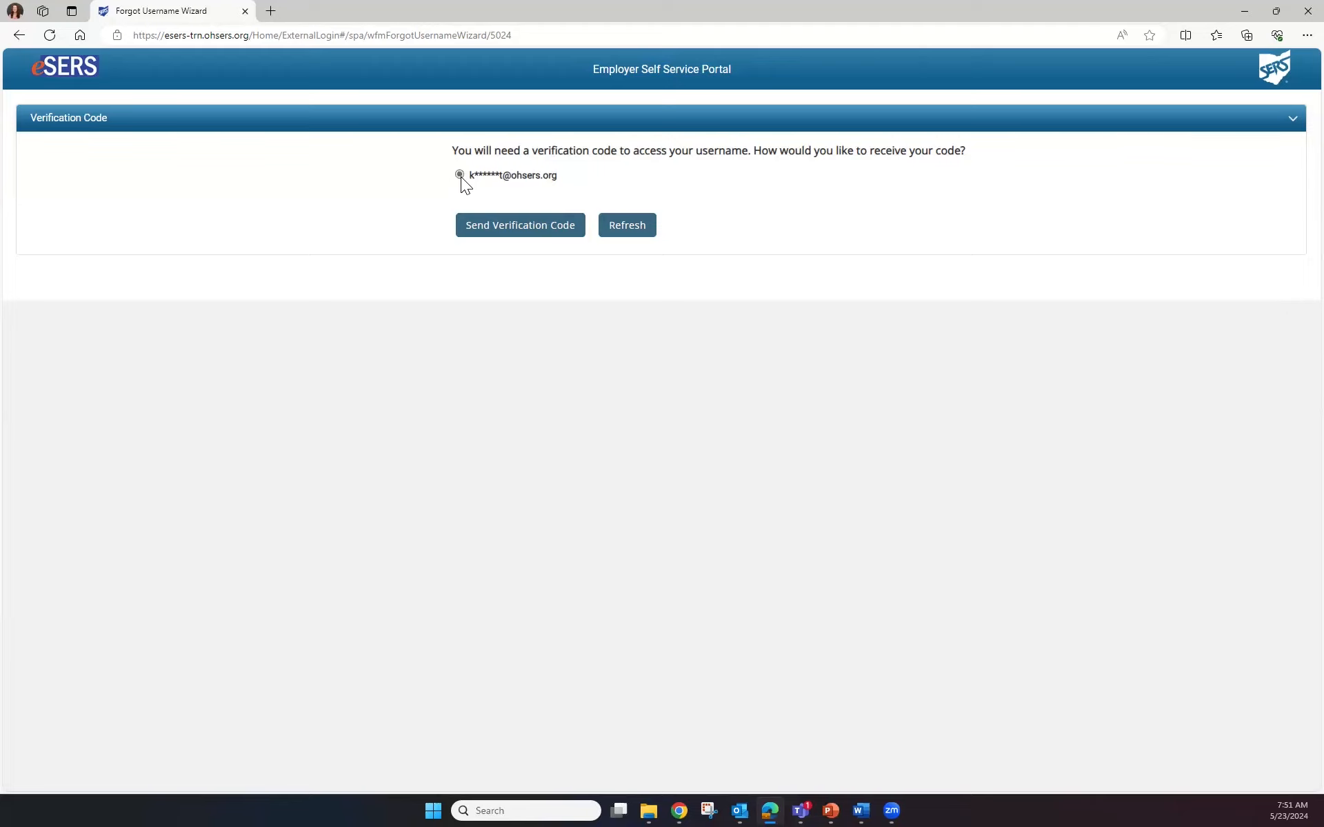
click(520, 224)
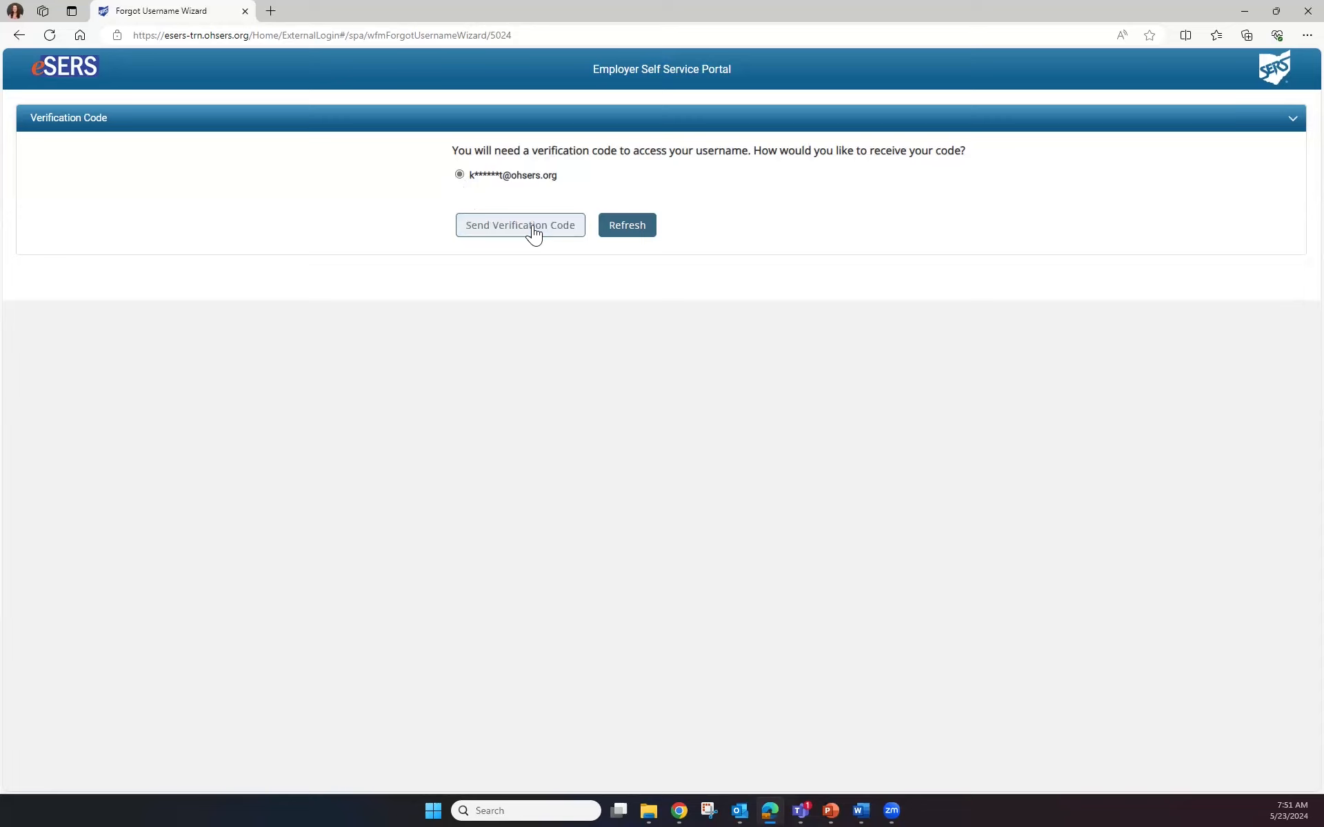
click(519, 225)
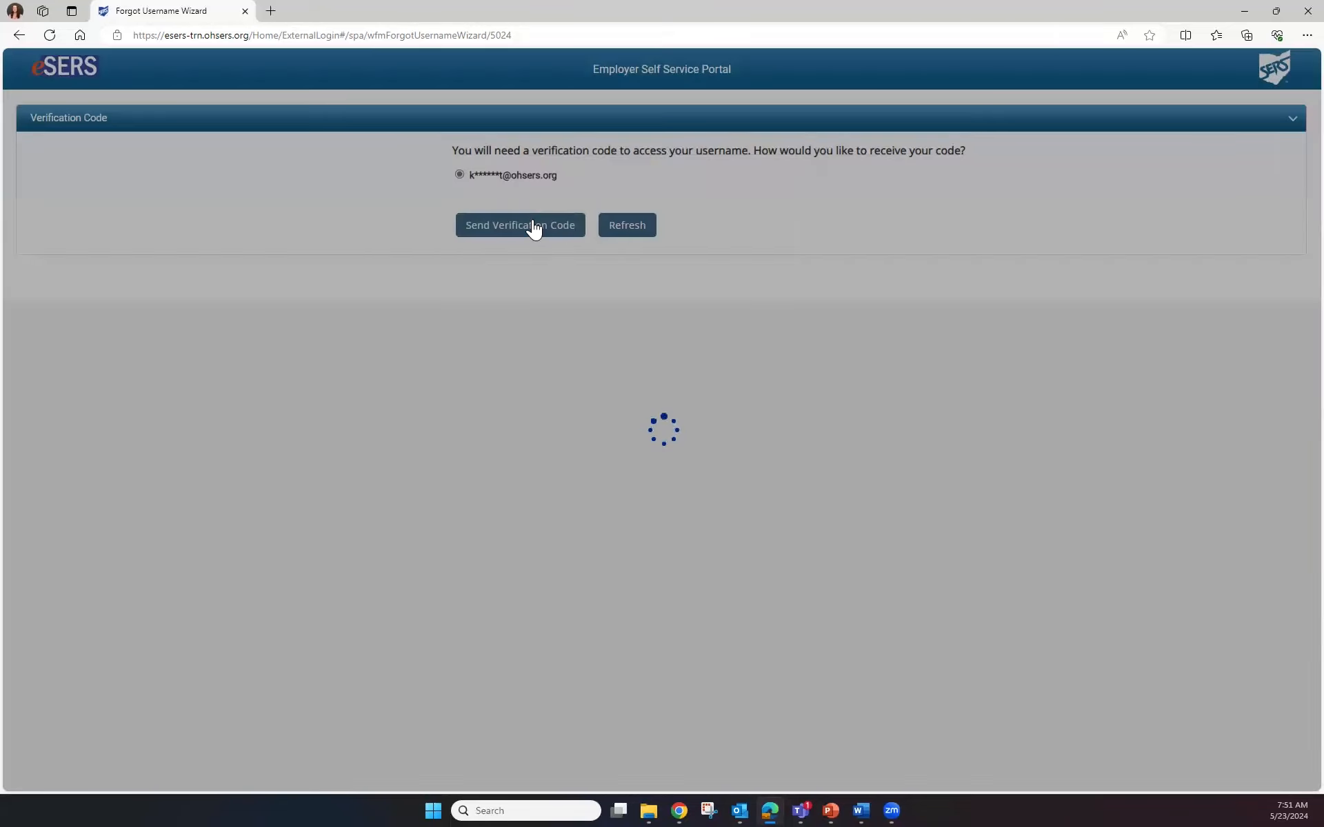
click(519, 225)
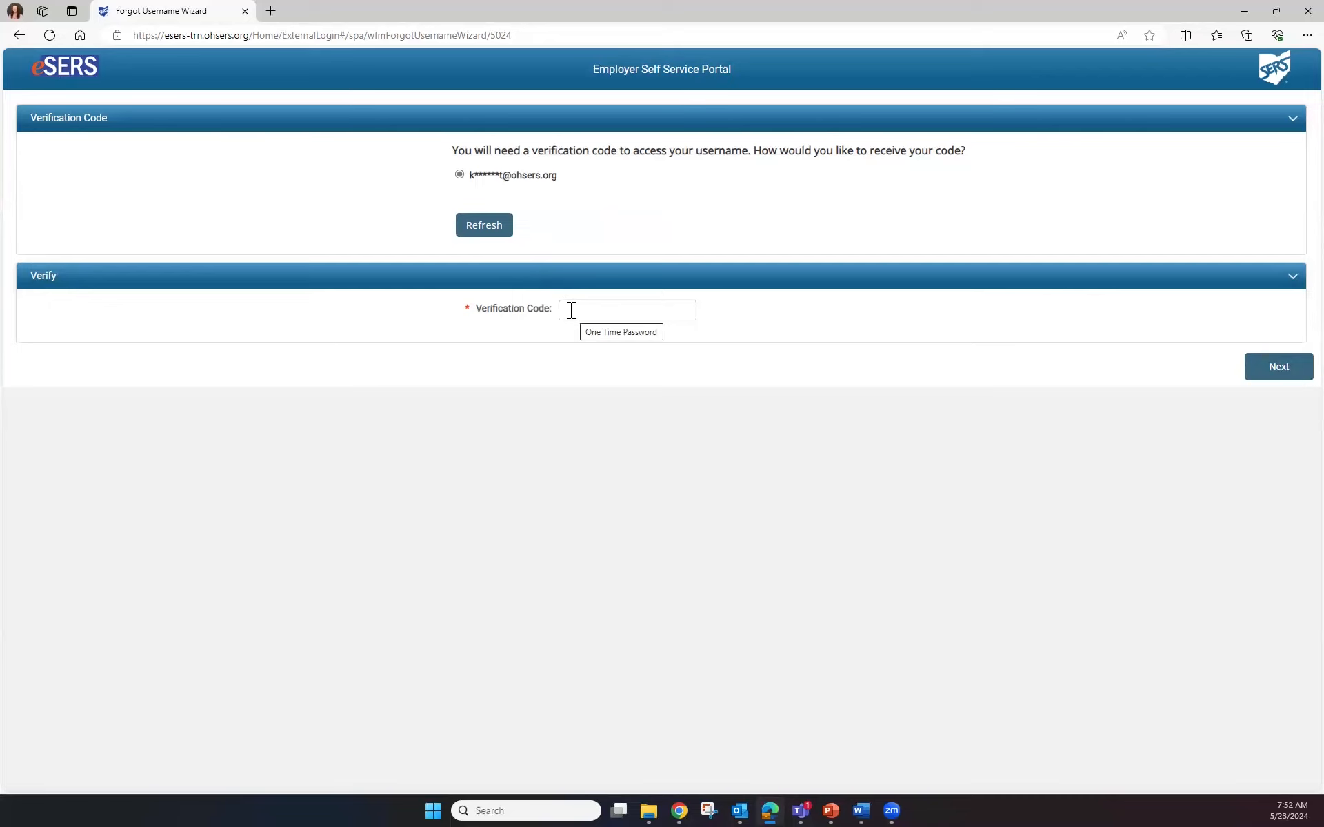
click(483, 225)
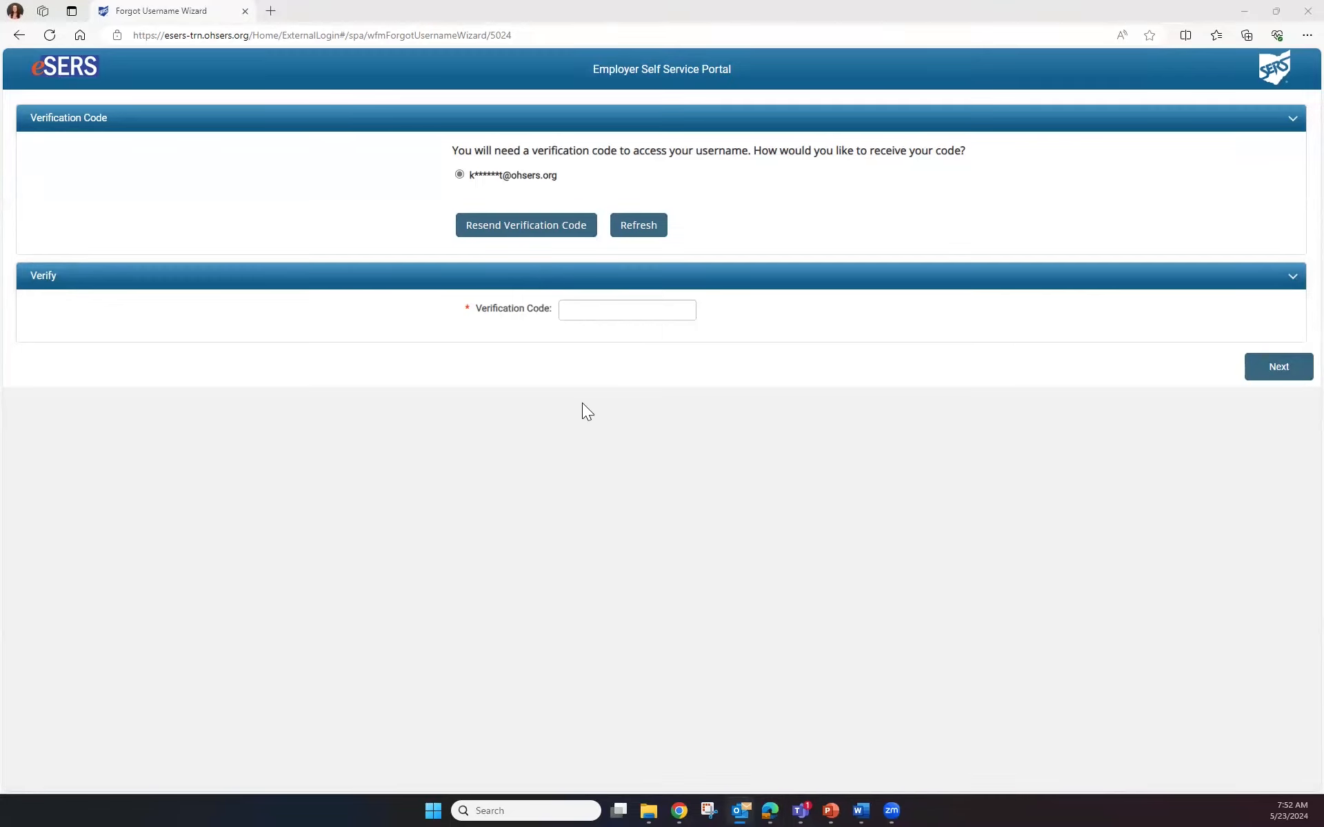
mouse_move(571, 339)
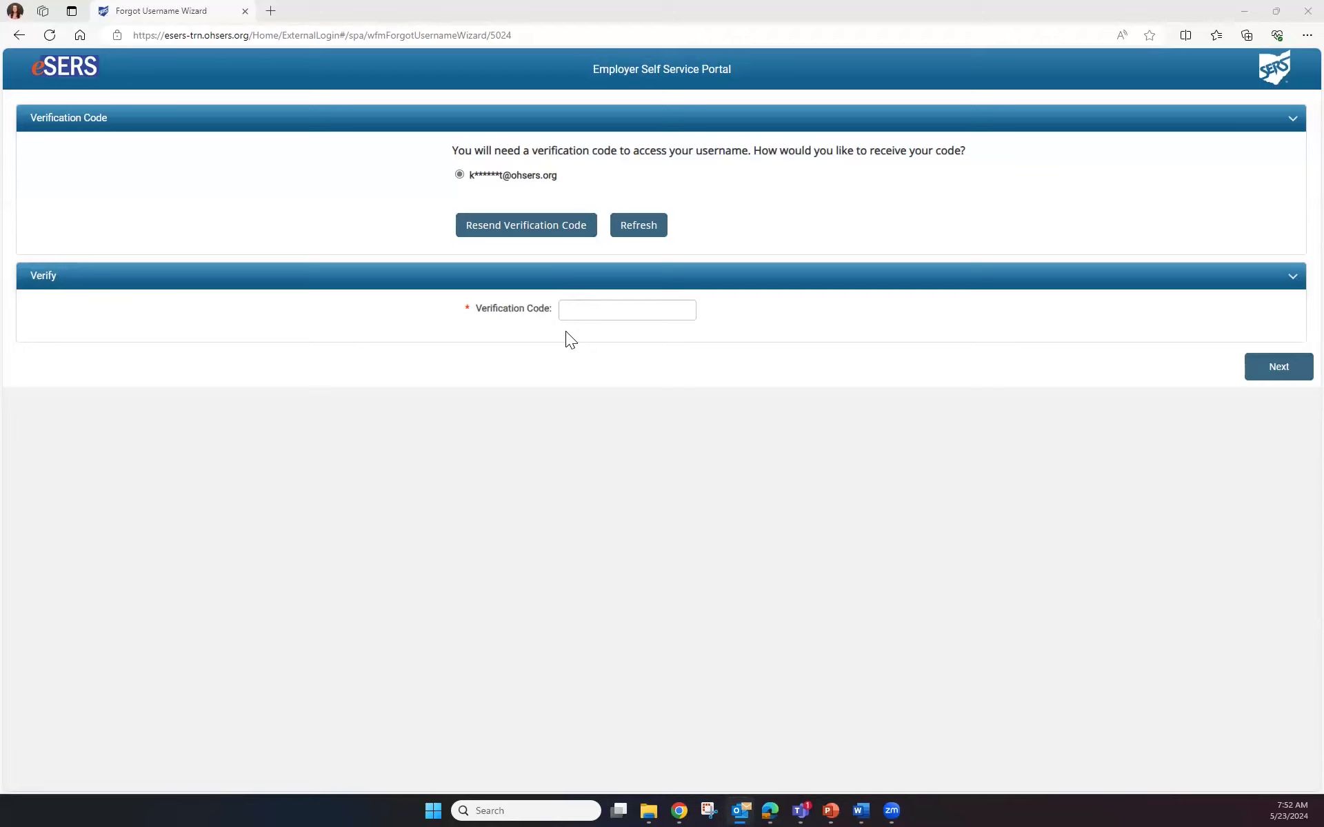
click(627, 310)
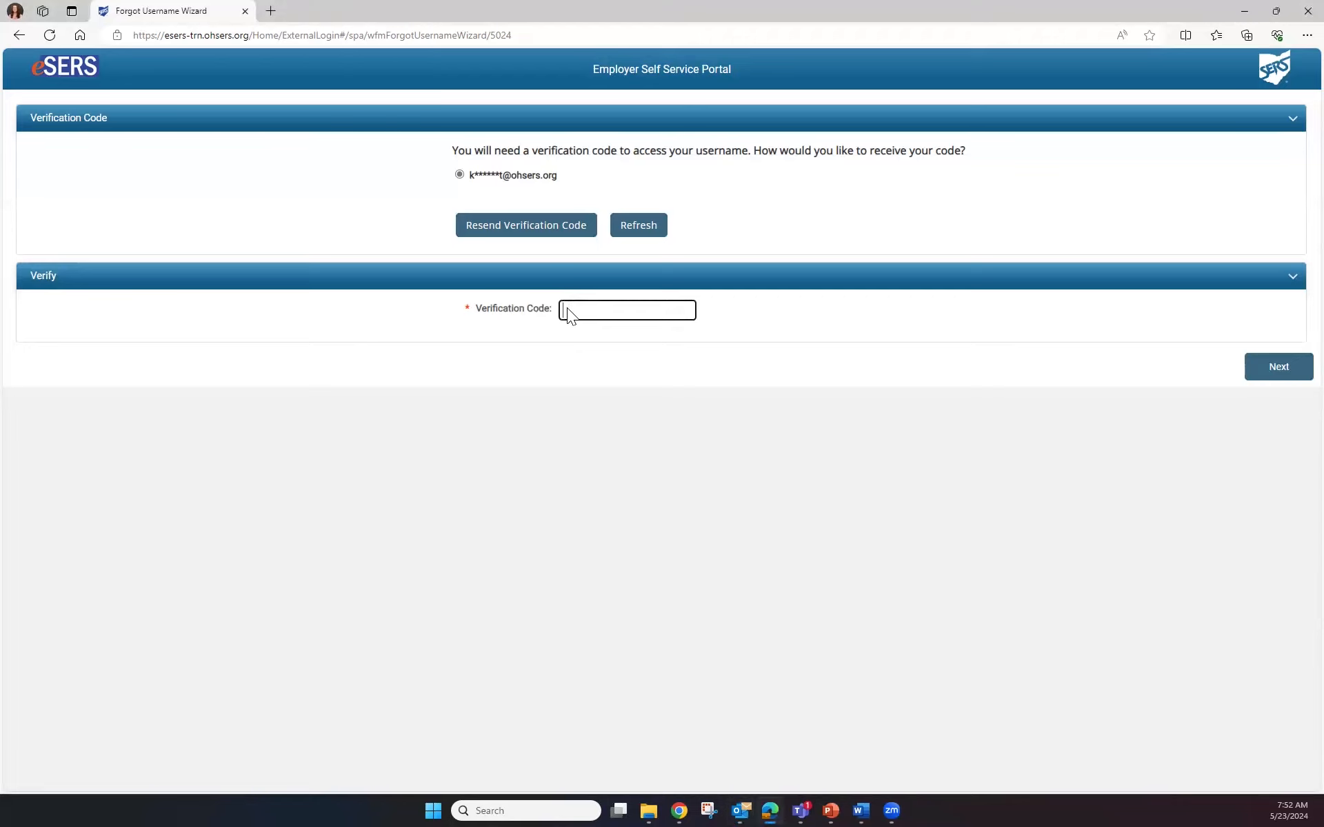
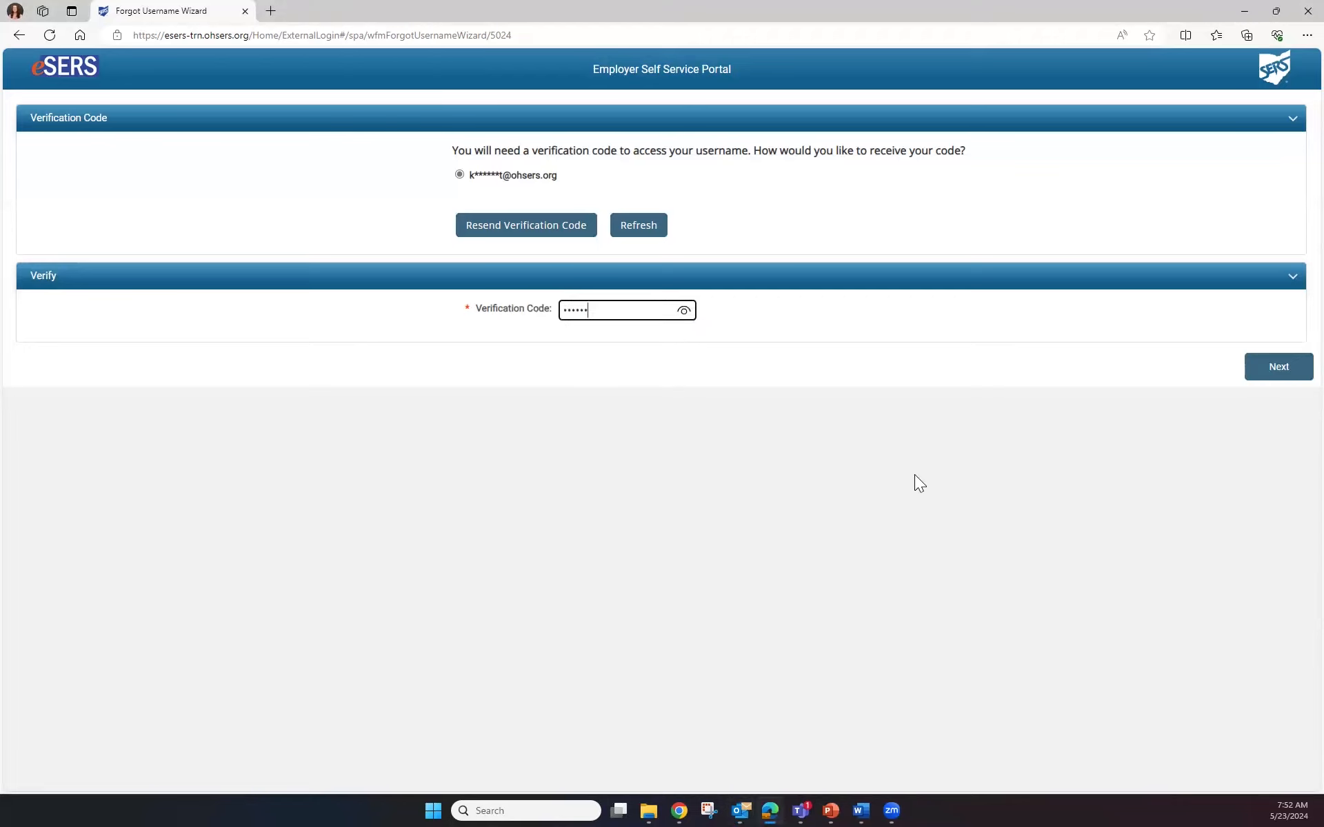
click(1277, 366)
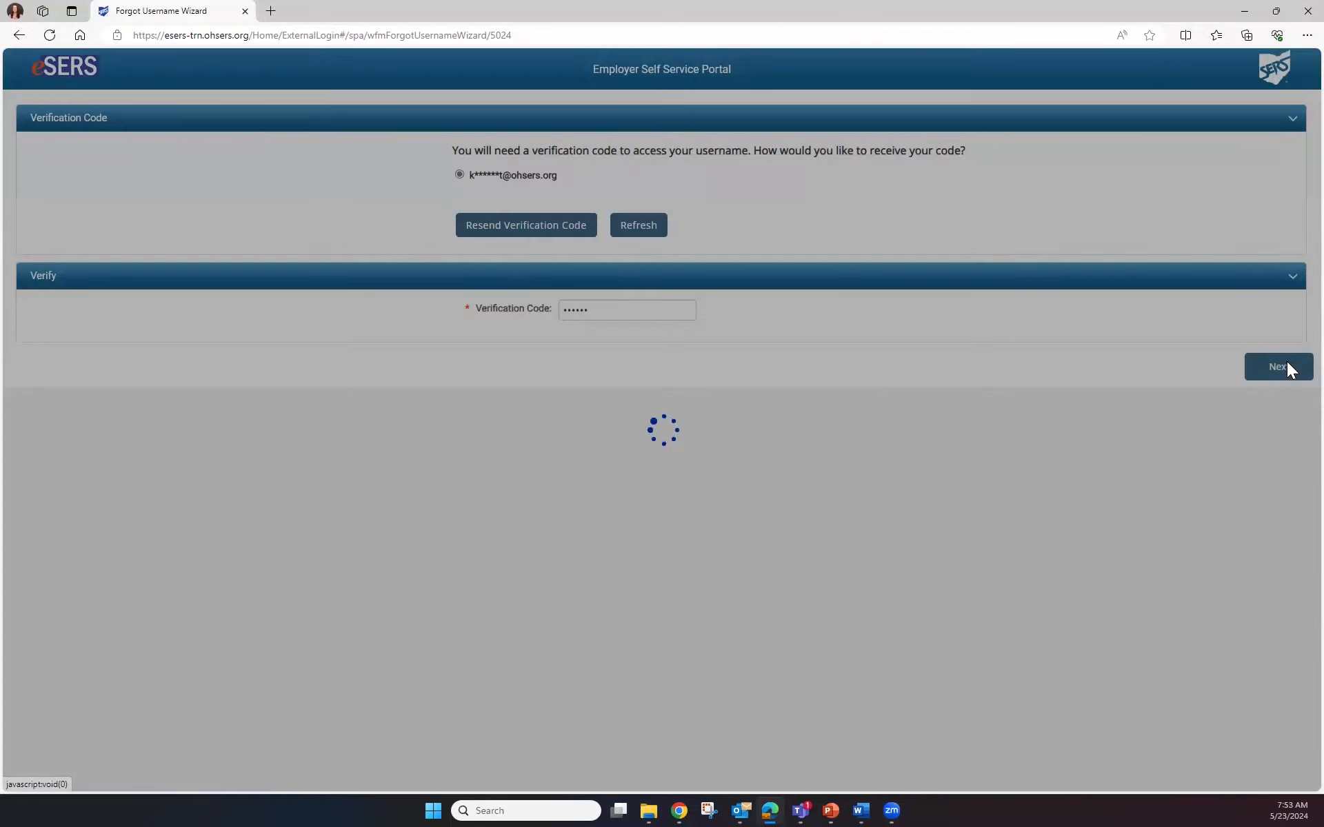
click(1278, 366)
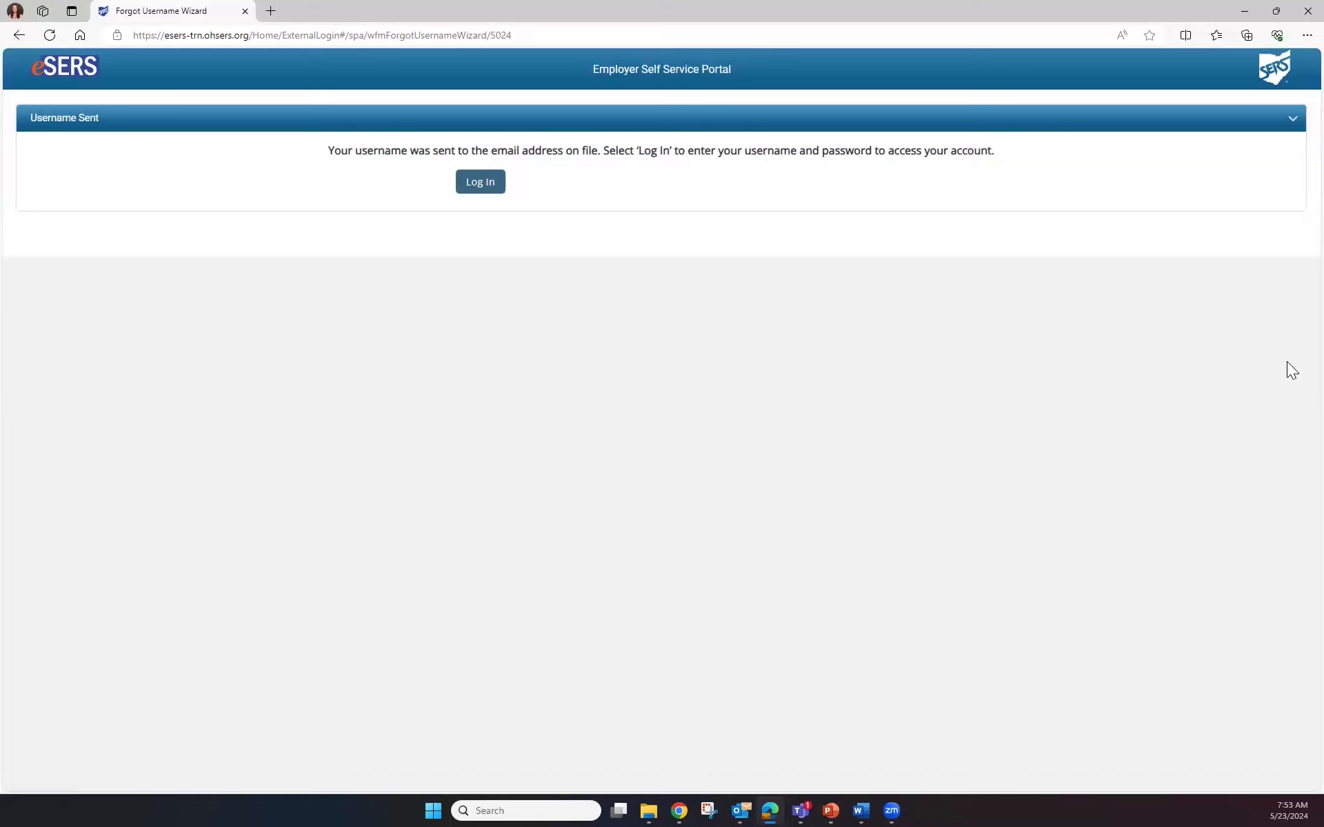